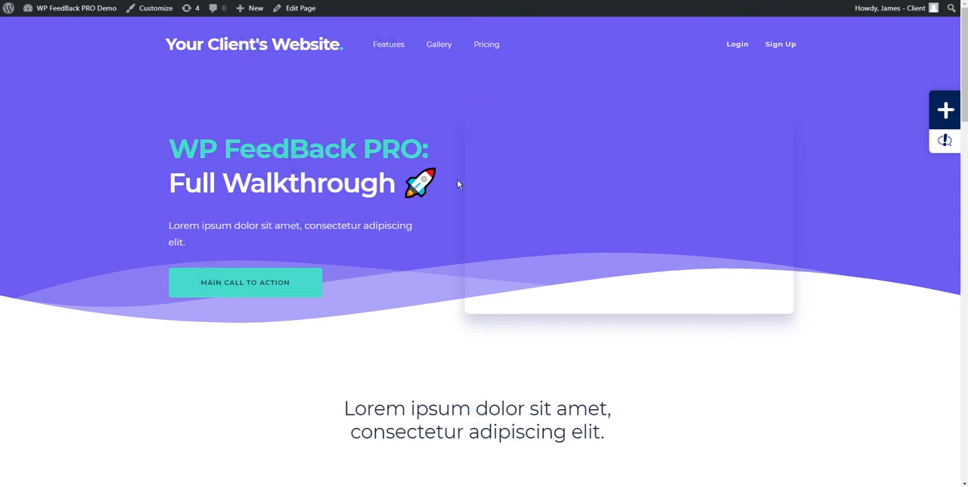
pyautogui.moveTo(605, 362)
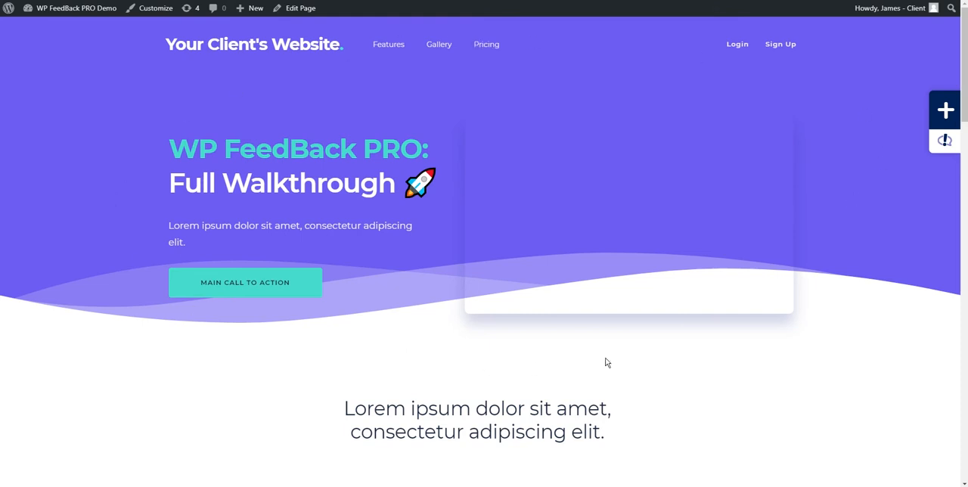
pyautogui.moveTo(552, 297)
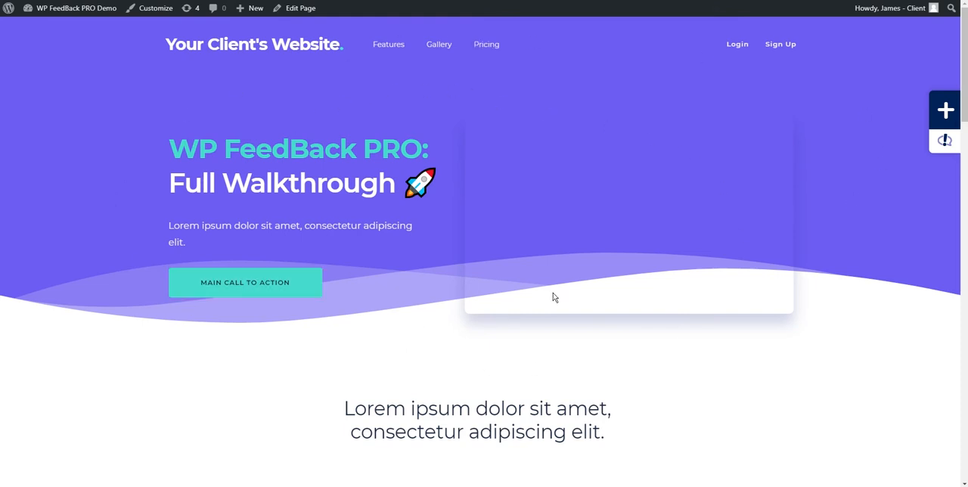
pyautogui.moveTo(481, 141)
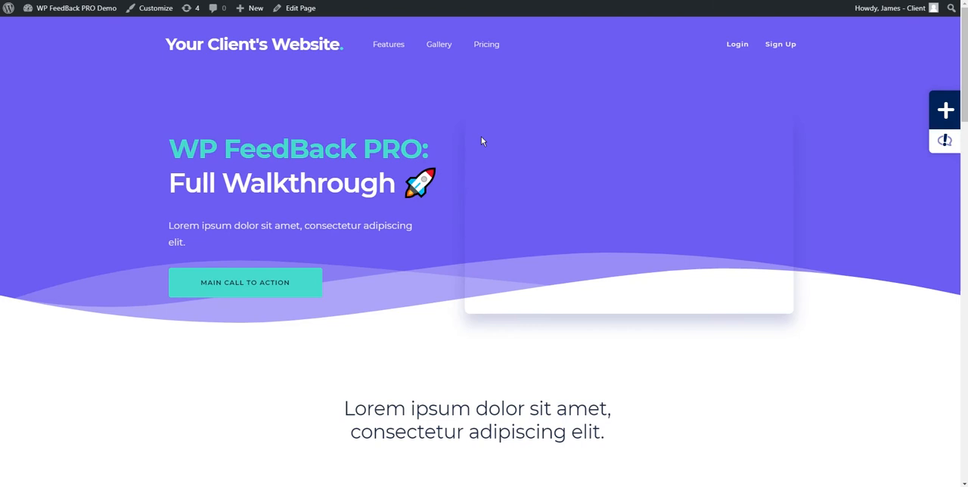
pyautogui.moveTo(421, 89)
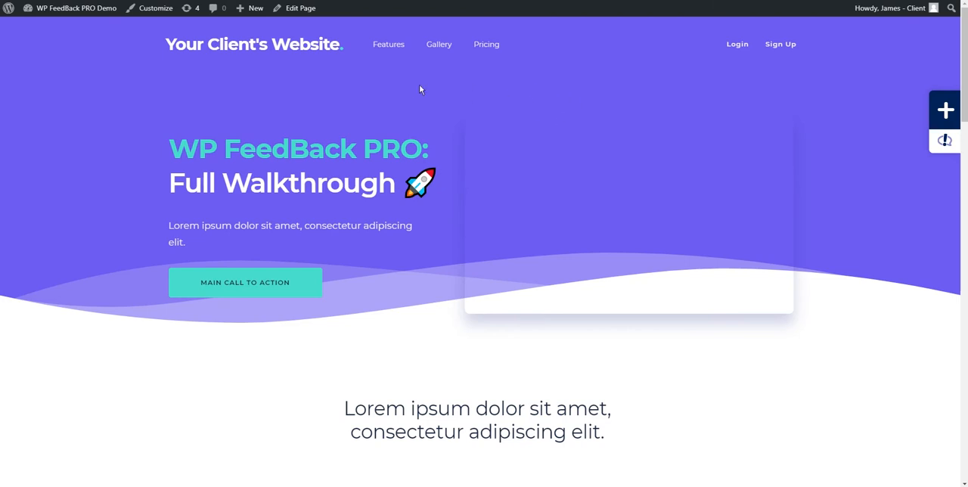
pyautogui.moveTo(487, 102)
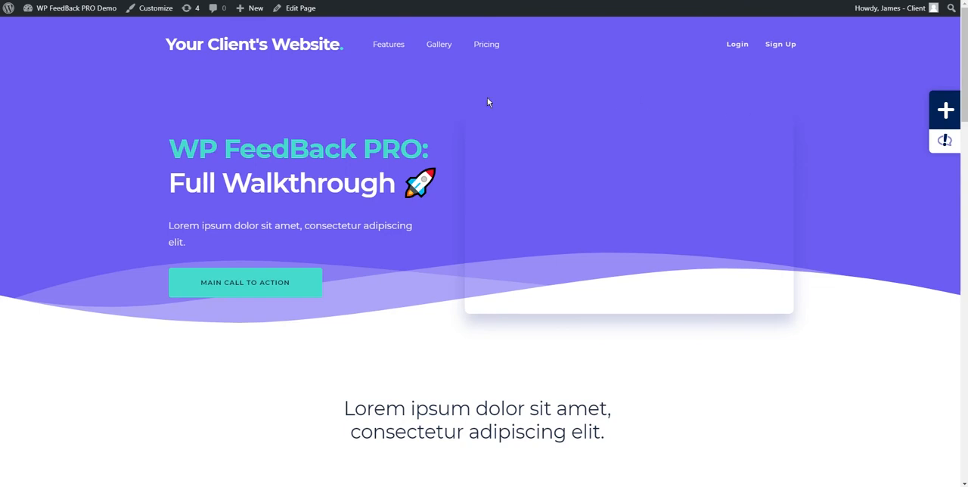
pyautogui.moveTo(663, 89)
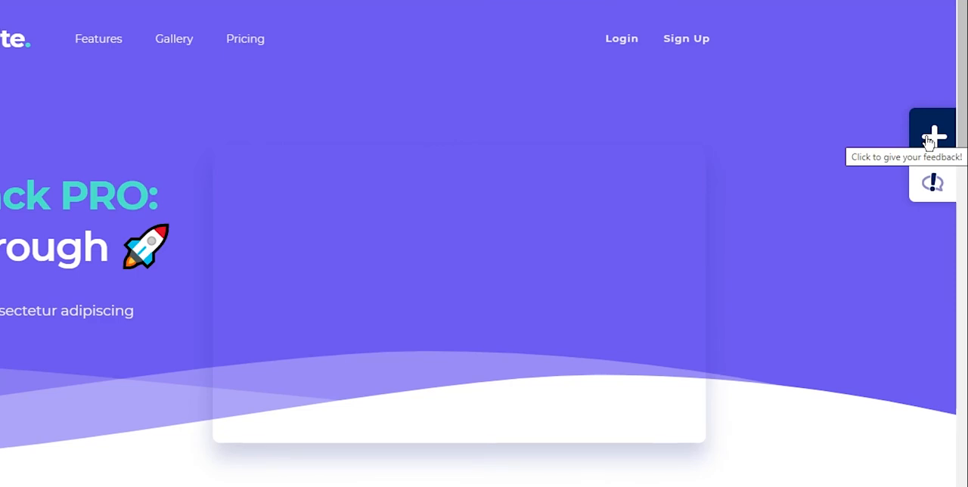
# Switch on commenting mode to start pinning feedback on the page.
pyautogui.click(933, 137)
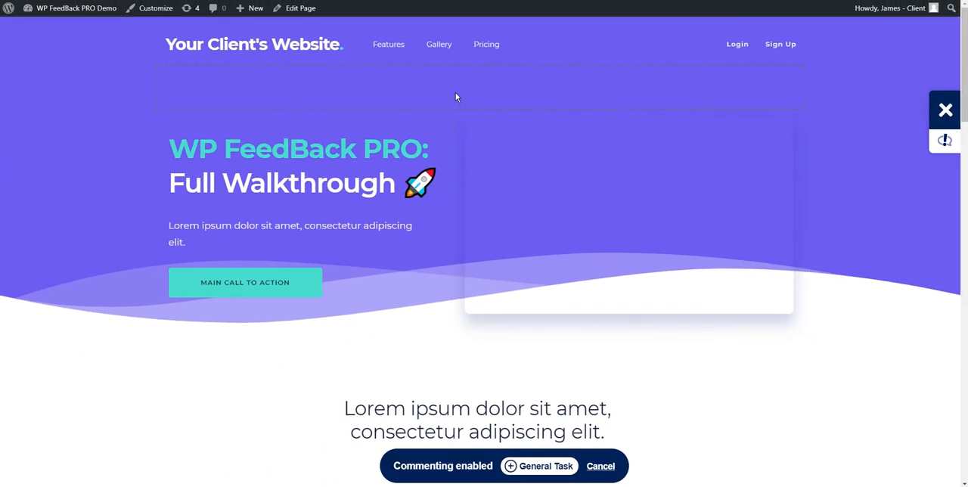
pyautogui.moveTo(258, 89)
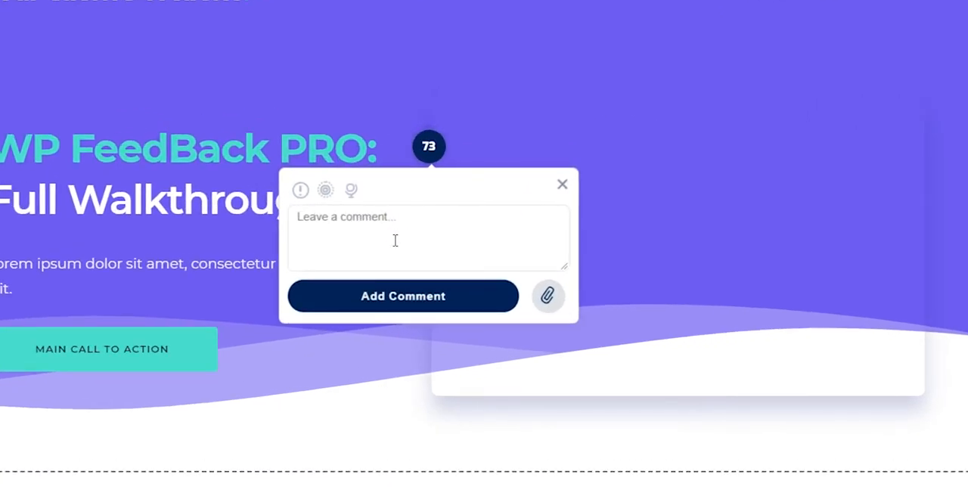
# Post 'Please change this color to a darker purple' on marker 73 and view its task details.
pyautogui.write('Please')
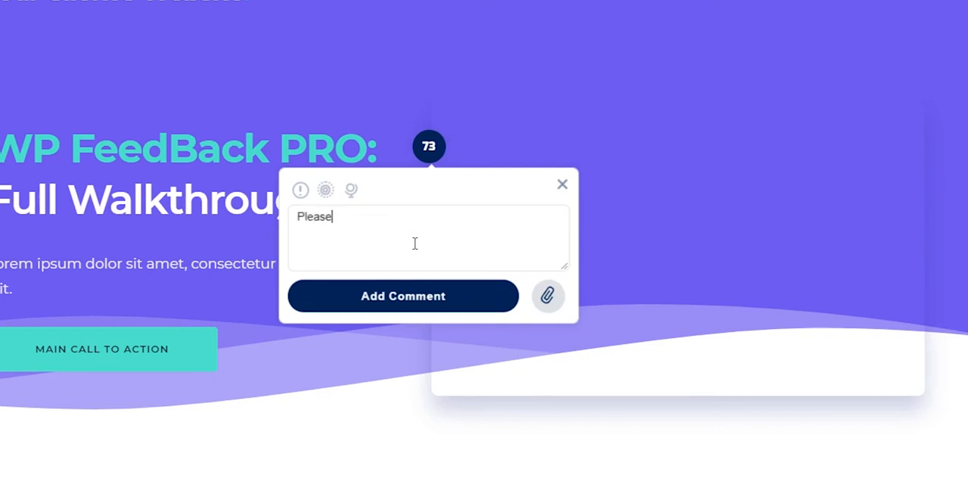
pyautogui.write('change this color to a darker')
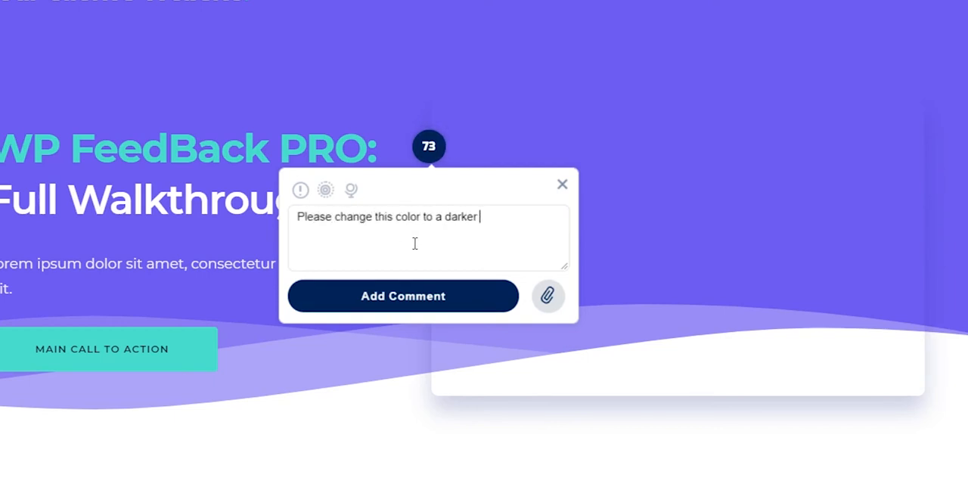
pyautogui.write('purple')
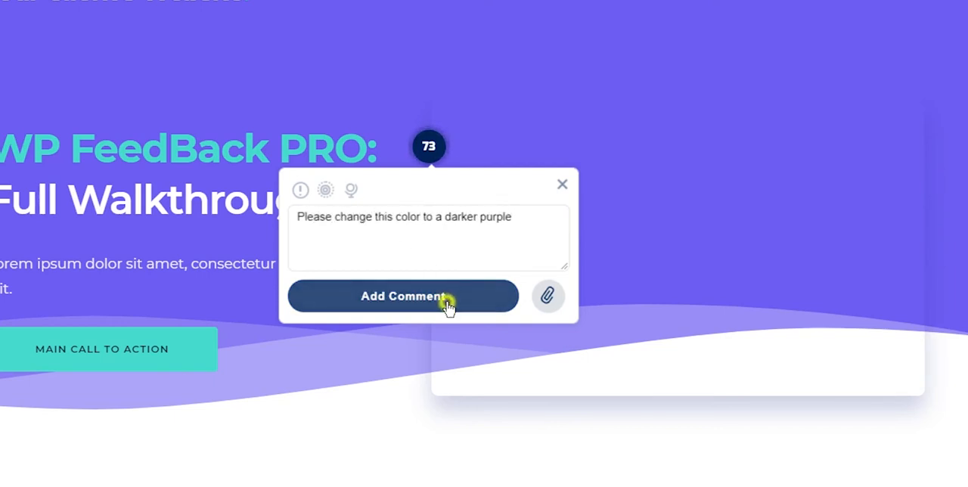
pyautogui.click(403, 295)
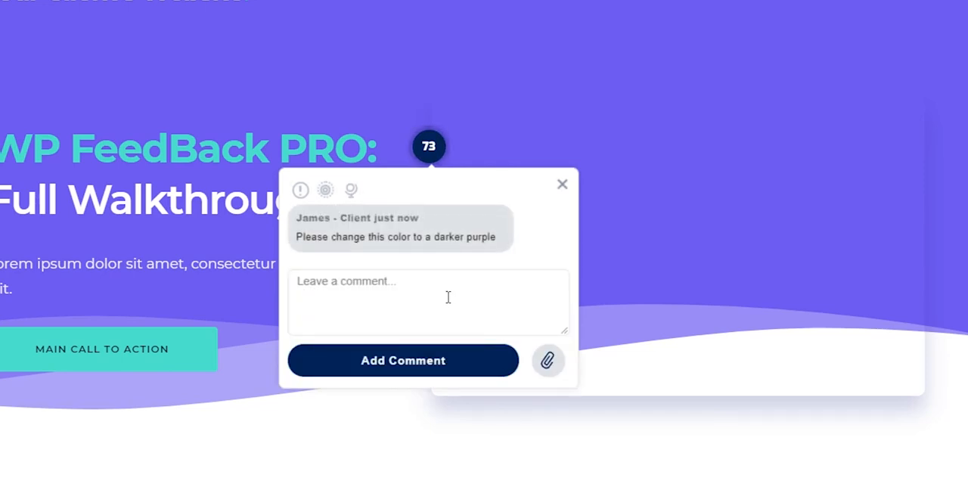
pyautogui.click(350, 190)
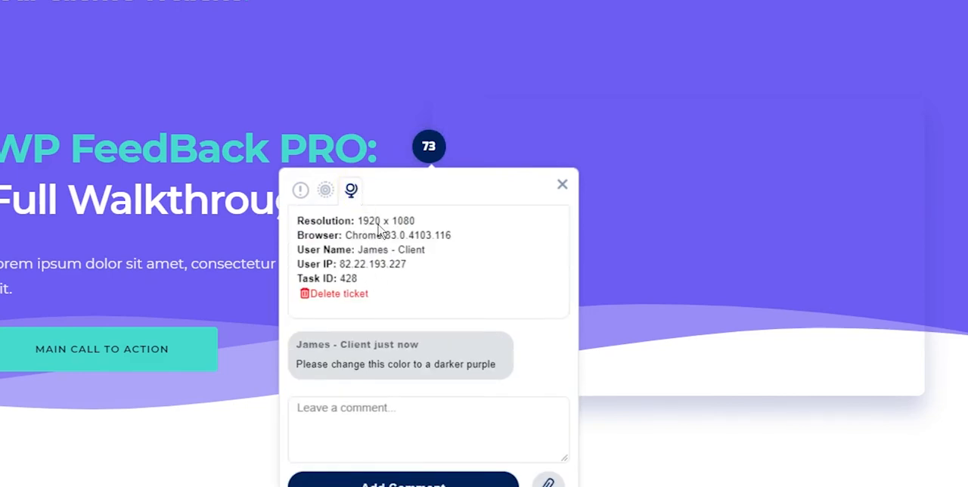
pyautogui.moveTo(325, 190)
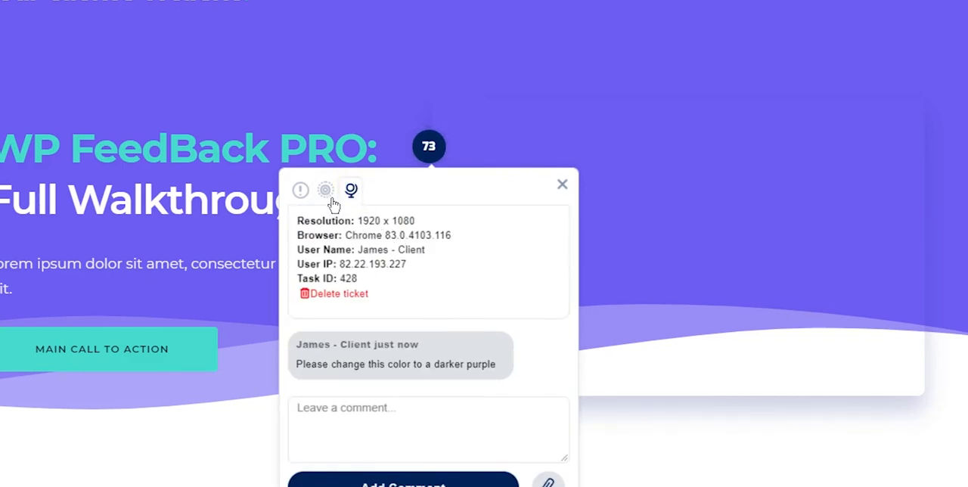
pyautogui.click(325, 189)
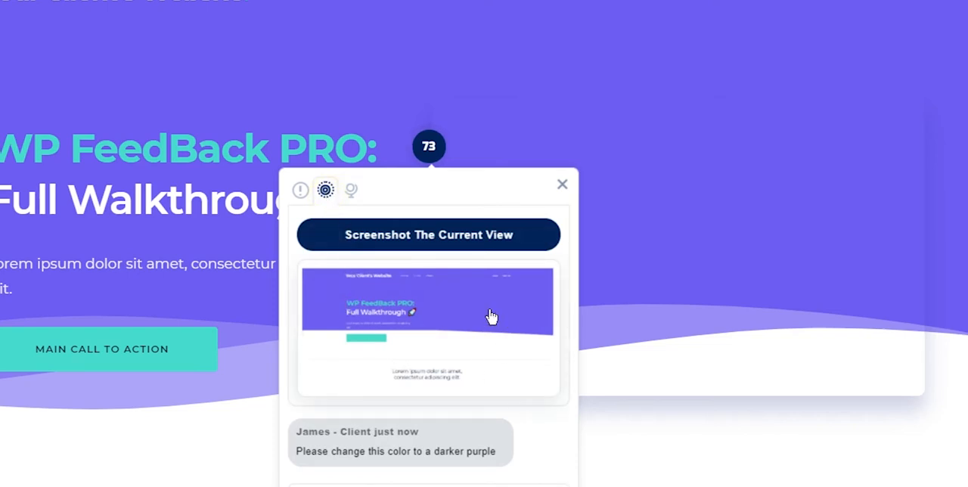
pyautogui.moveTo(421, 324)
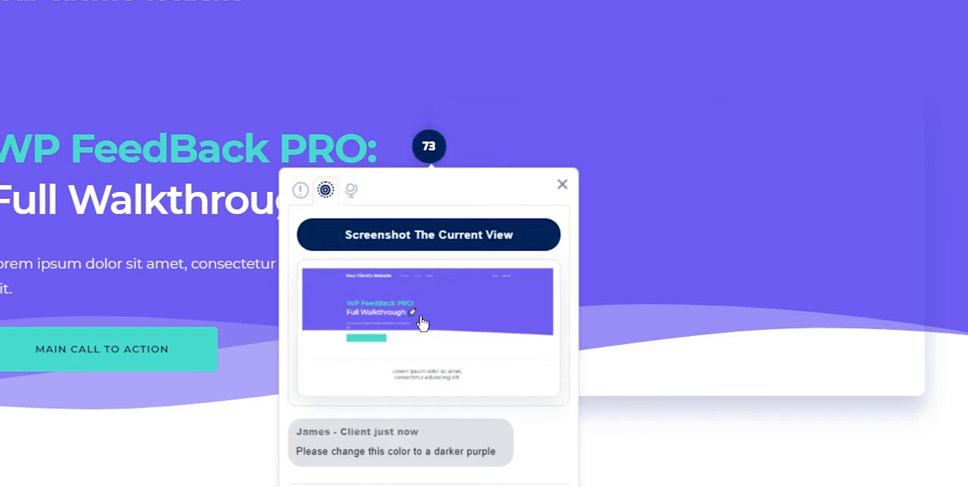
pyautogui.moveTo(344, 200)
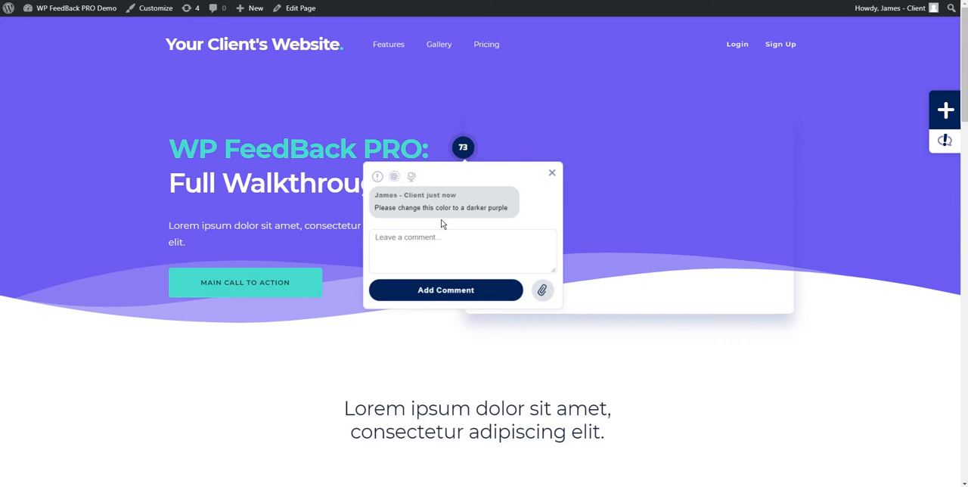
# Close marker 73's comment popup and scroll down to the eye photograph section.
pyautogui.click(551, 172)
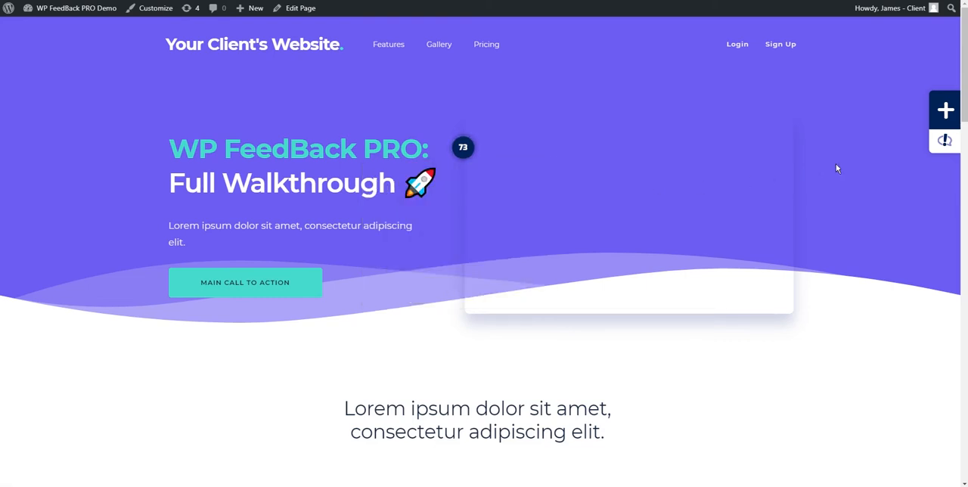
pyautogui.scroll(-3)
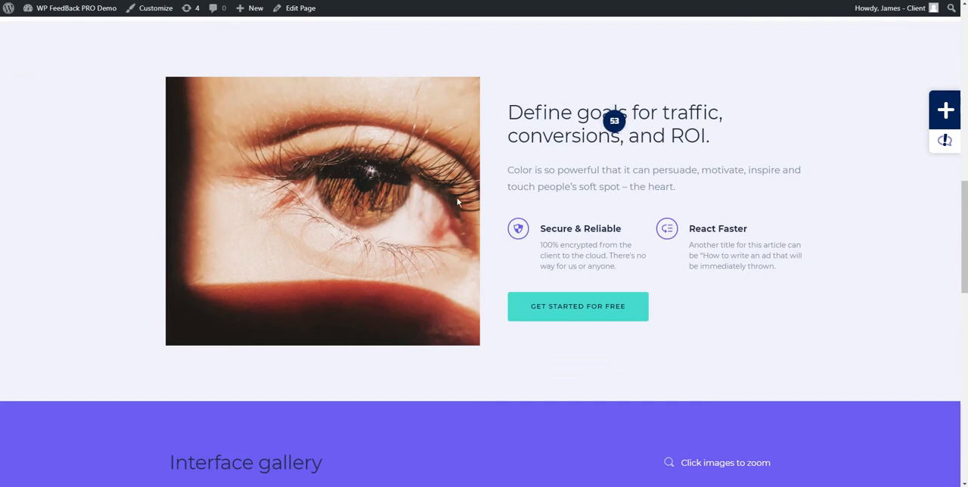
pyautogui.moveTo(468, 199)
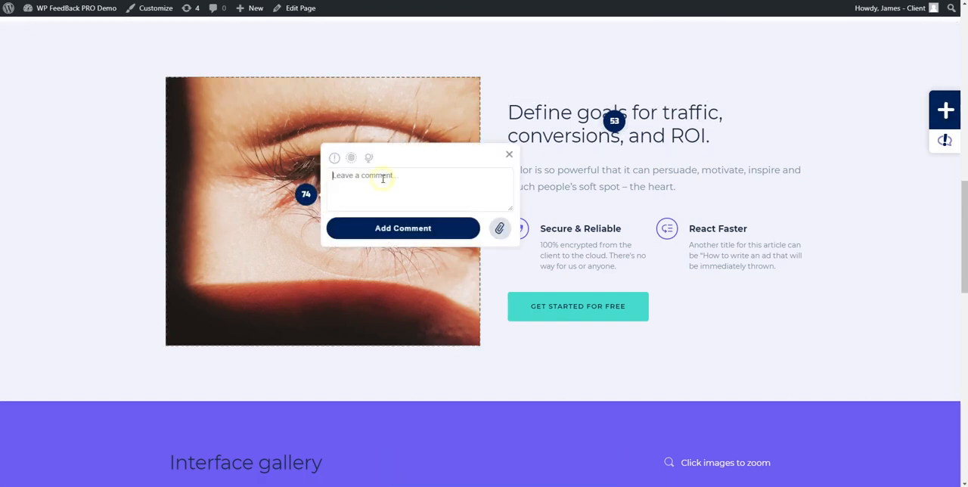
# Post 'Please change this image' on marker 74 and start attaching a file.
pyautogui.write('Please change this image')
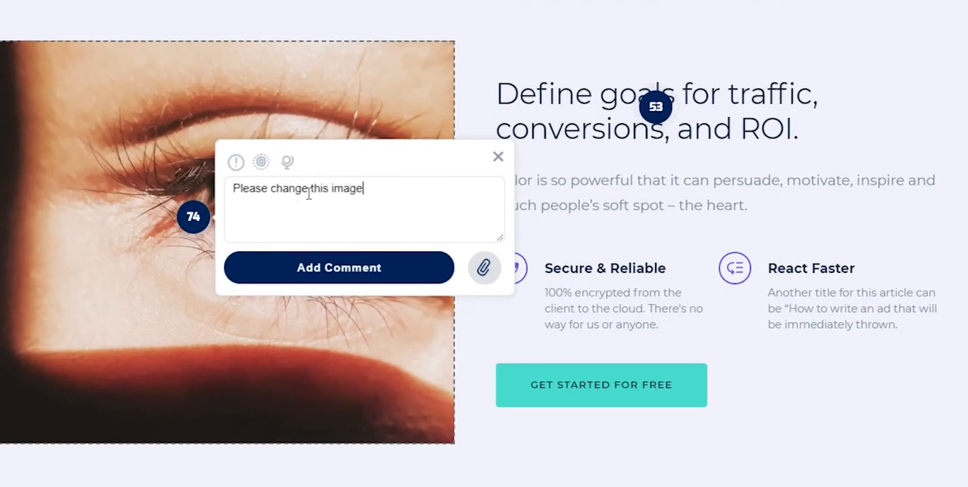
pyautogui.click(339, 267)
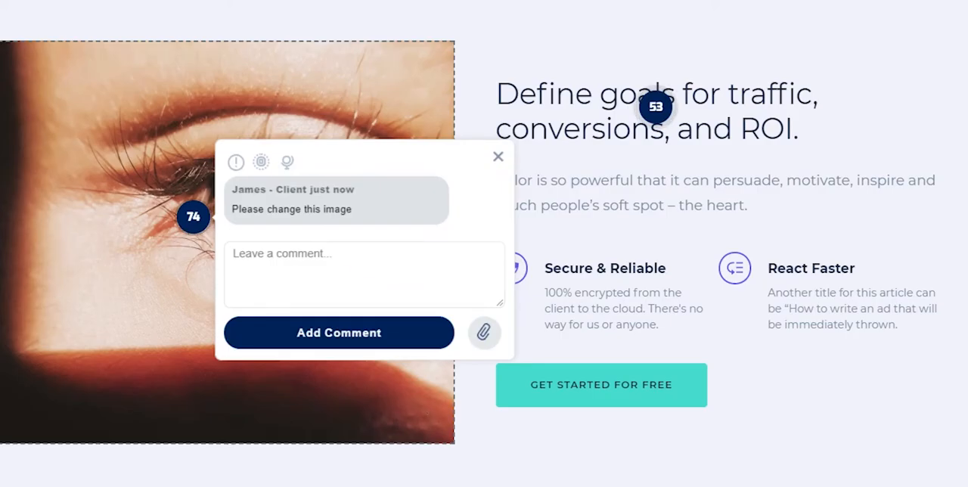
pyautogui.click(338, 333)
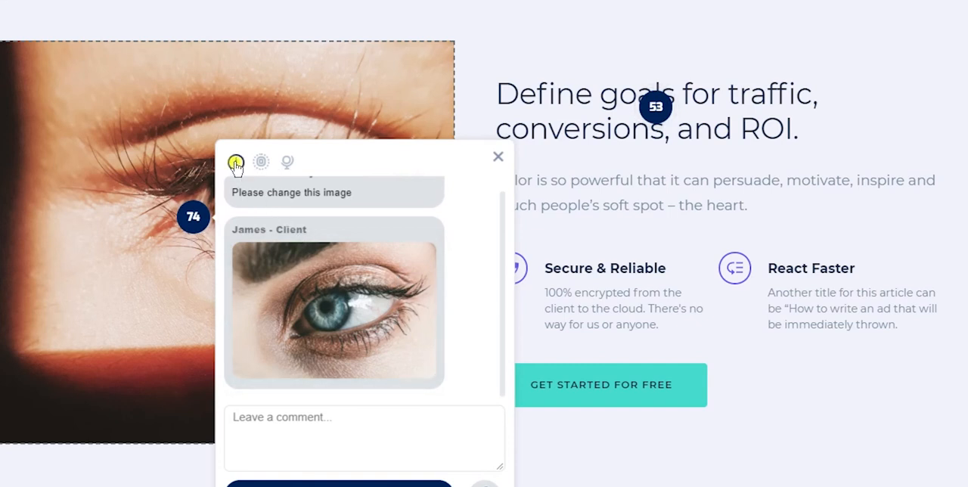
# Raise the image comment task's priority to Critical with the priority slider.
pyautogui.click(236, 162)
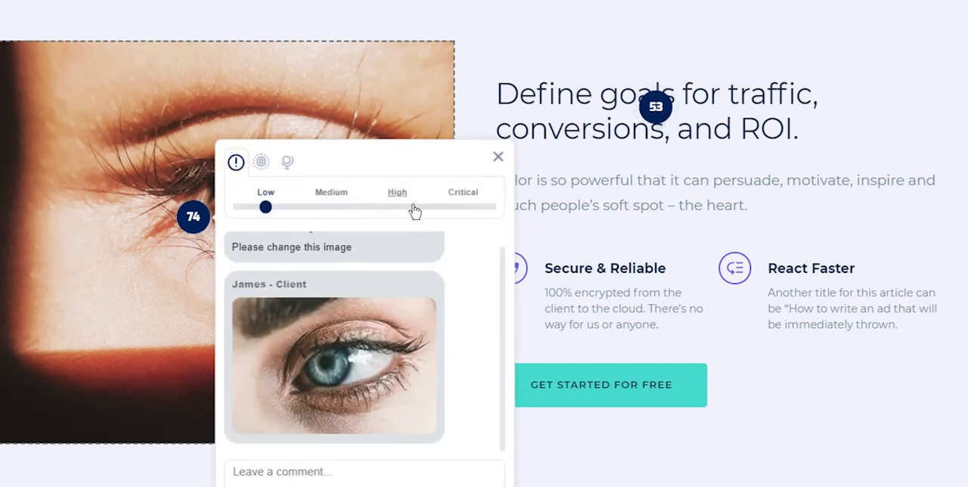
pyautogui.moveTo(265, 207); pyautogui.dragTo(465, 206)
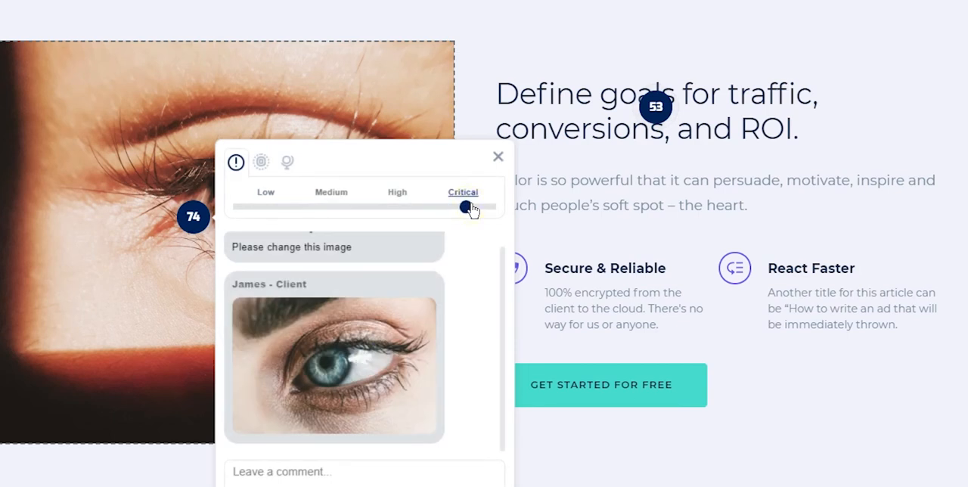